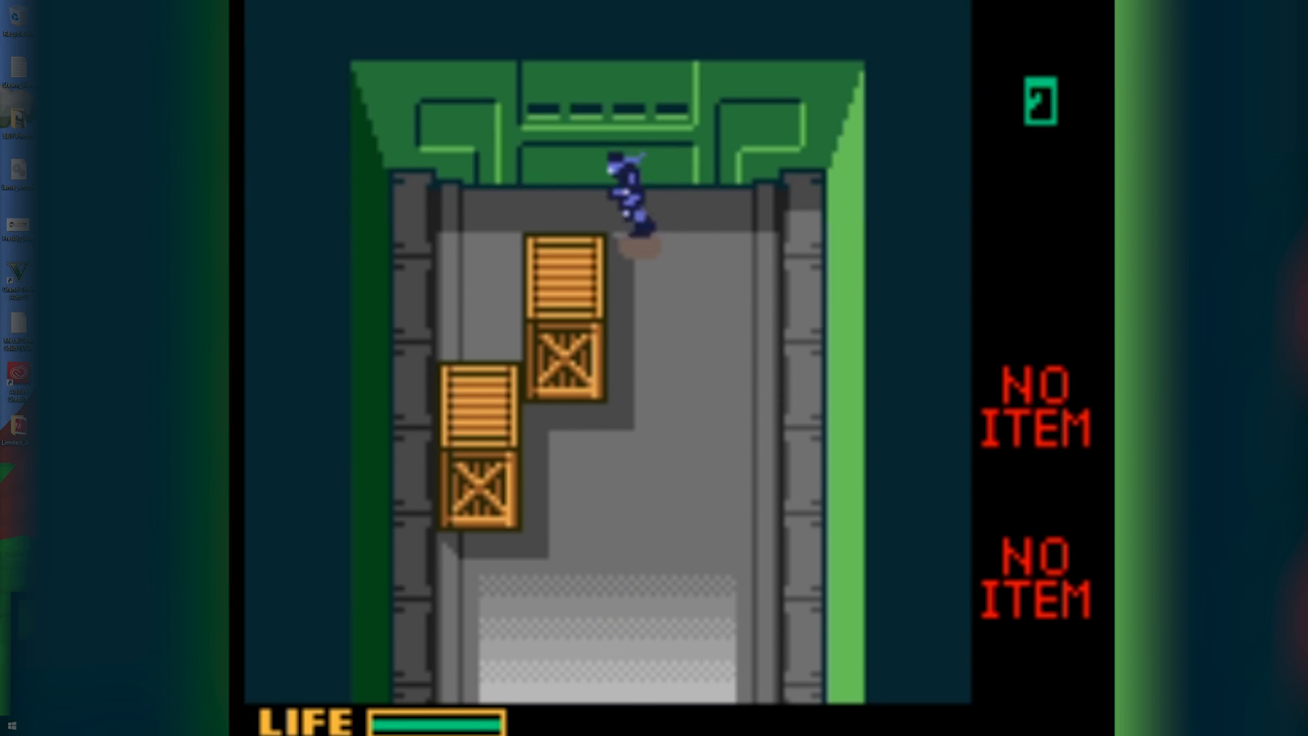
# Leave the running game and switch to the Emuparadise VBA-M page in the browser.
pyautogui.press('down')
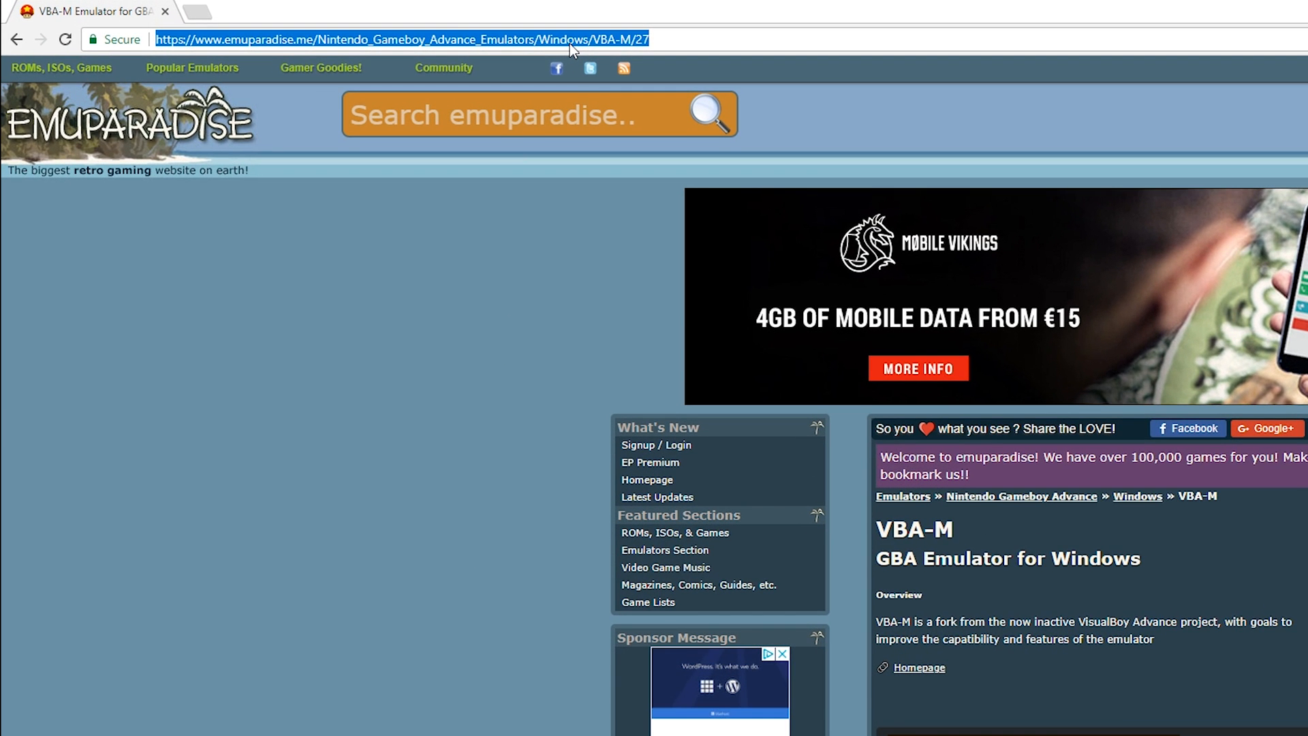
# Scroll to the Download section showing the VisualBoyAdvanceM 956 link.
pyautogui.scroll(-3)
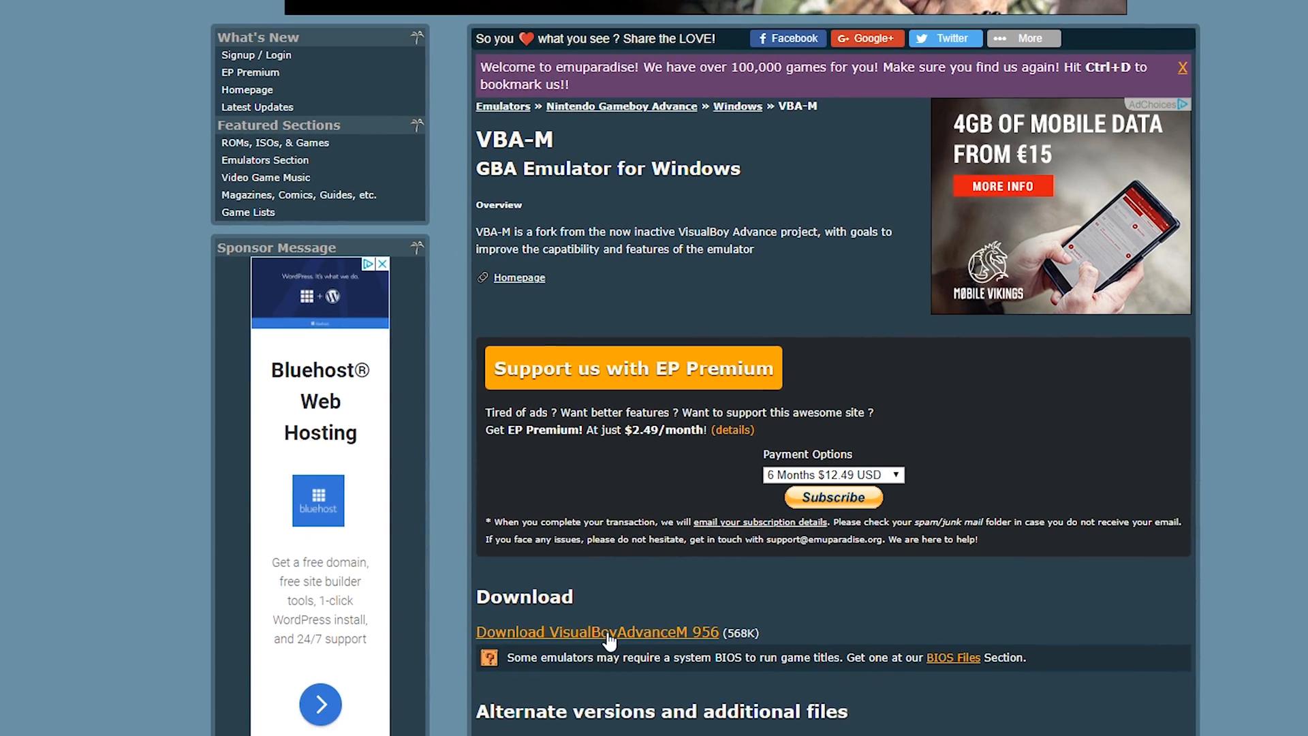
pyautogui.scroll(-3)
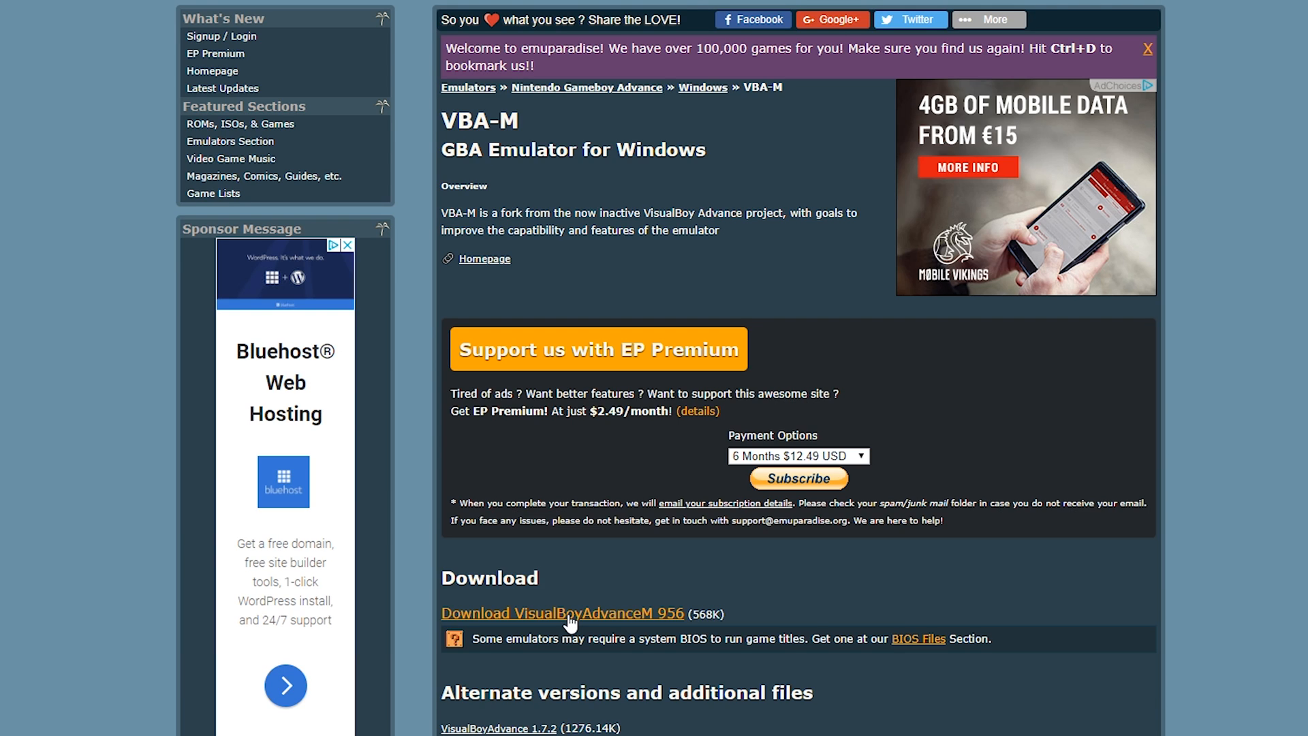
pyautogui.moveTo(568, 627)
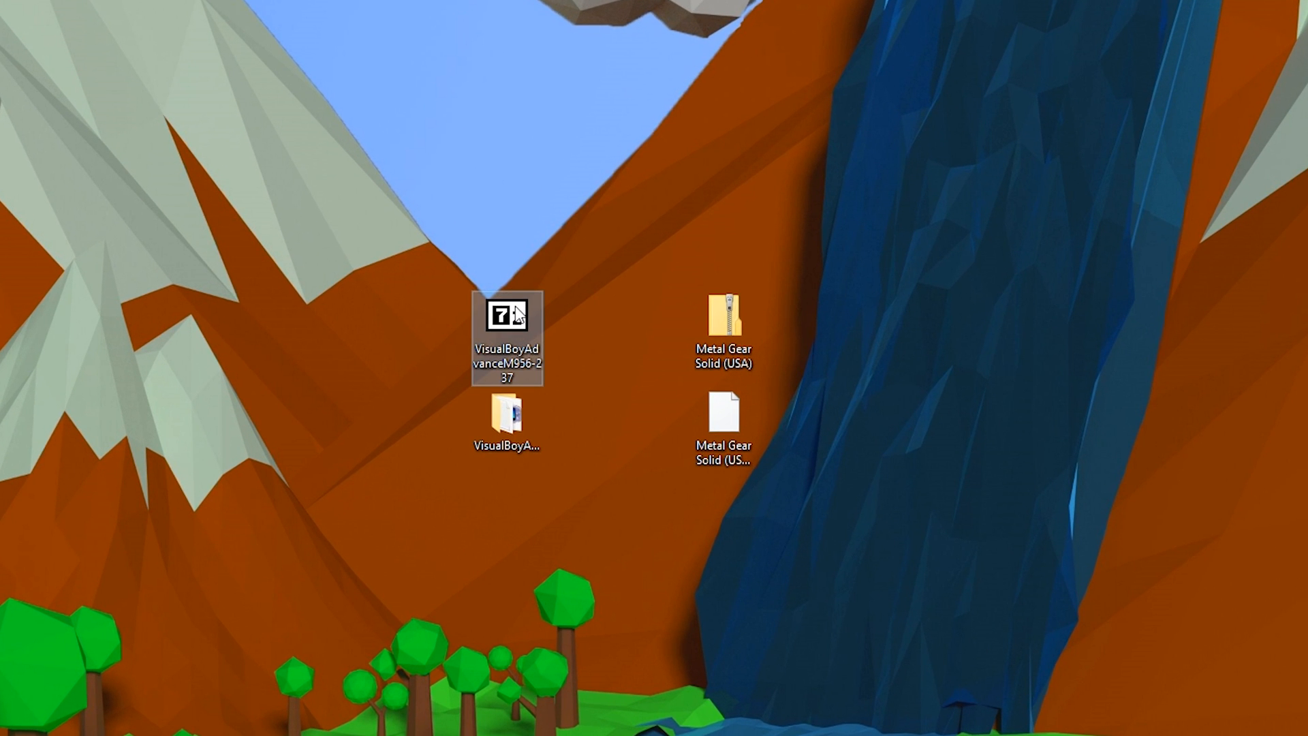
pyautogui.moveTo(513, 321)
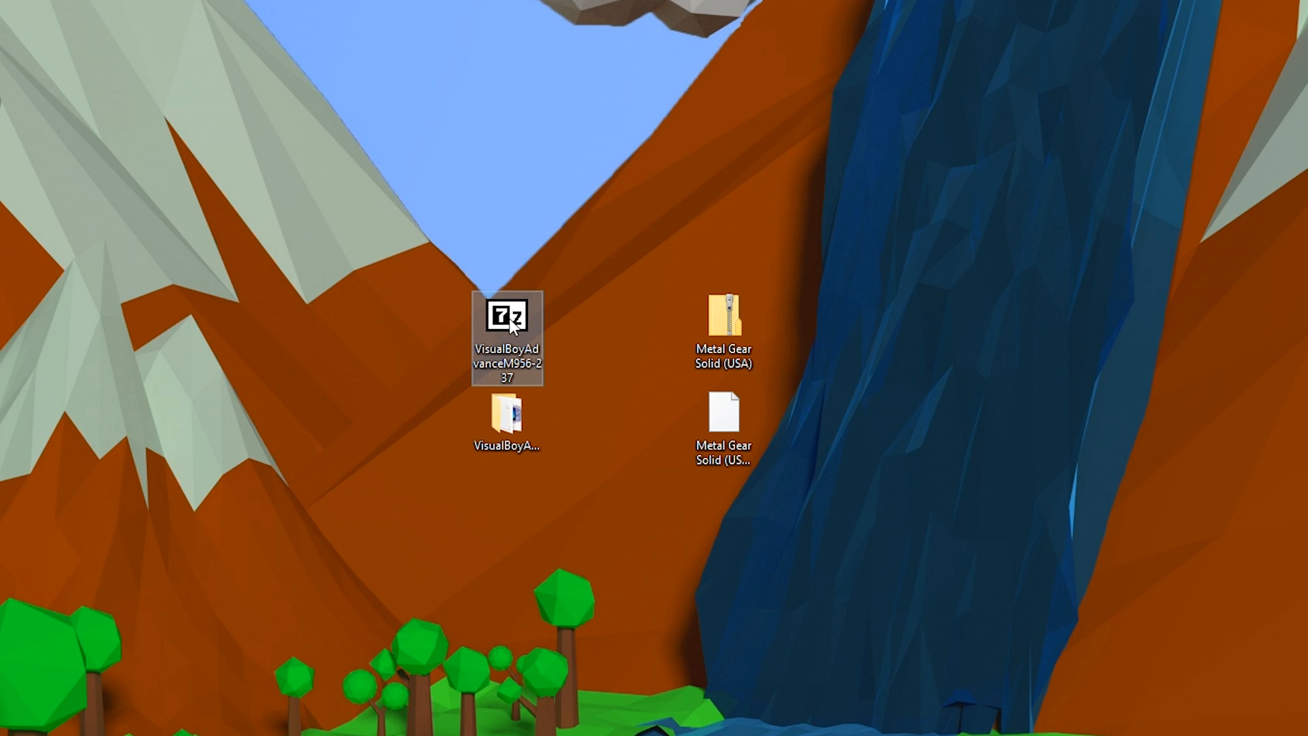
# Extract the VisualBoyAdvanceM956-237 archive onto the desktop with 7-Zip Extract Here.
pyautogui.rightClick(507, 324)
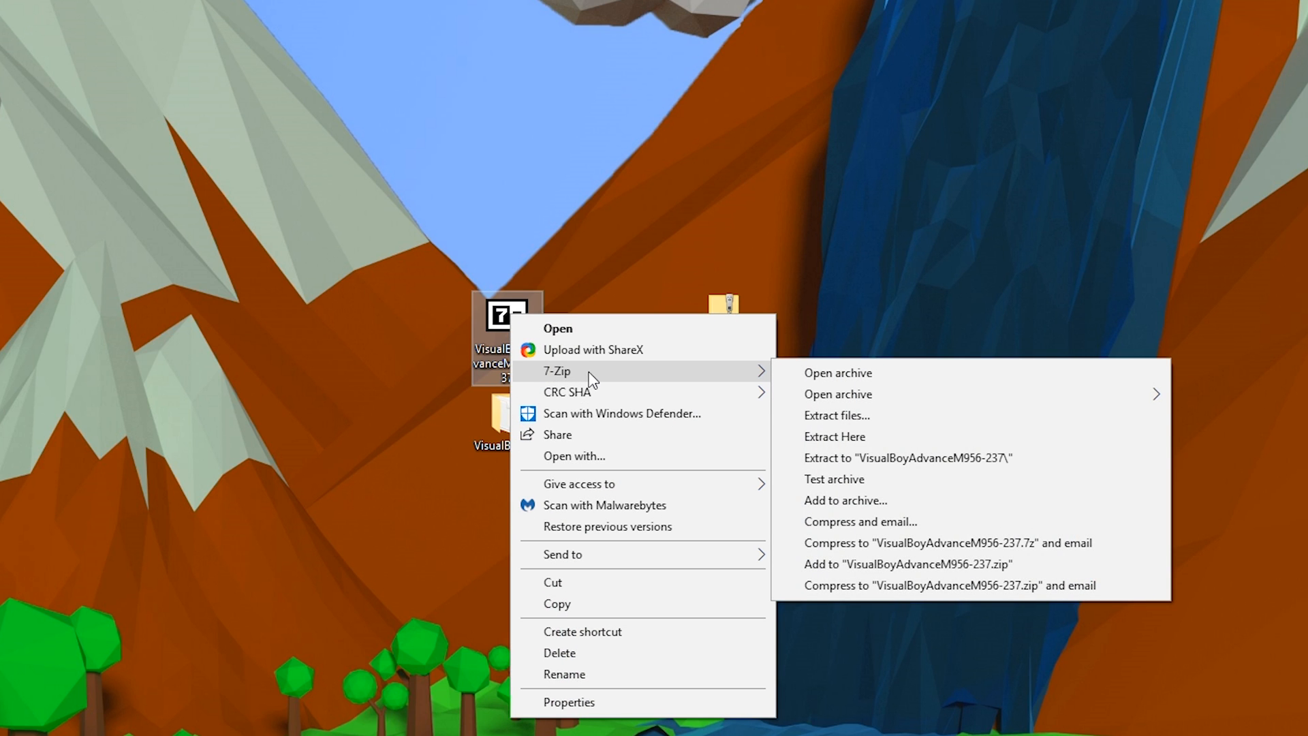
pyautogui.moveTo(863, 436)
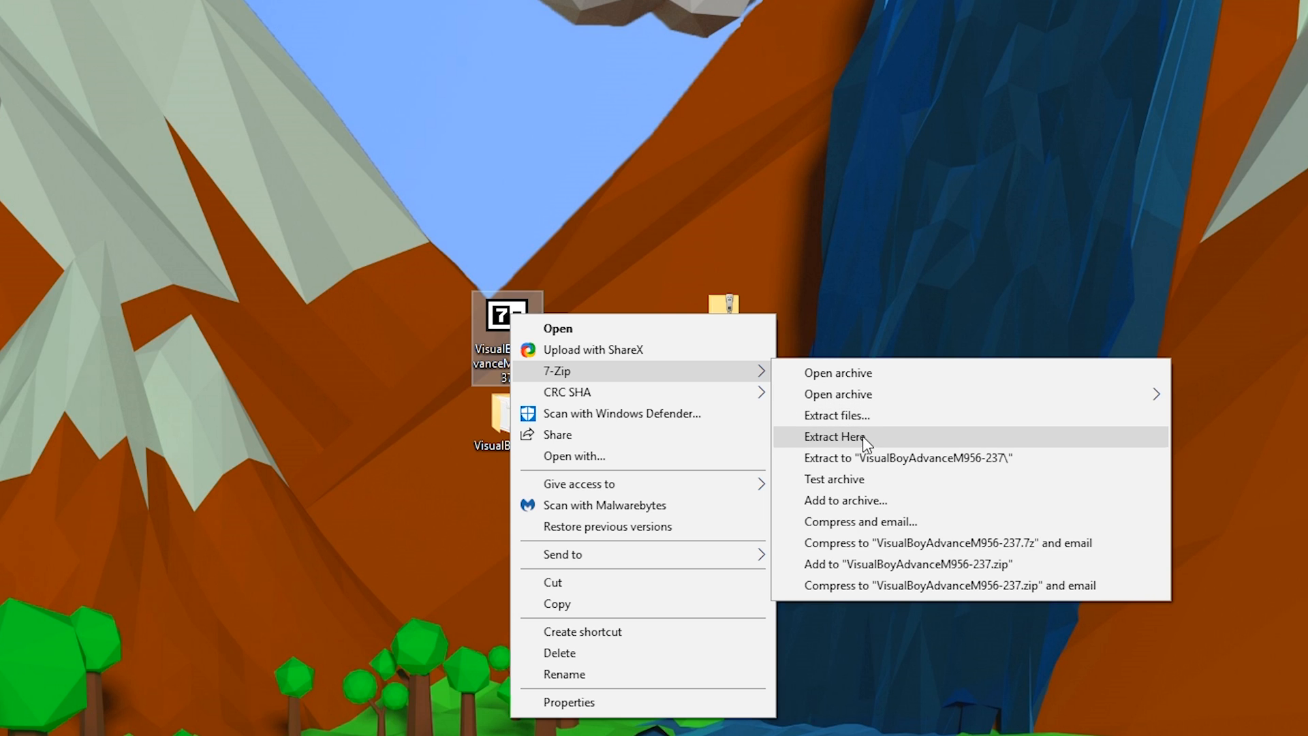
pyautogui.click(834, 436)
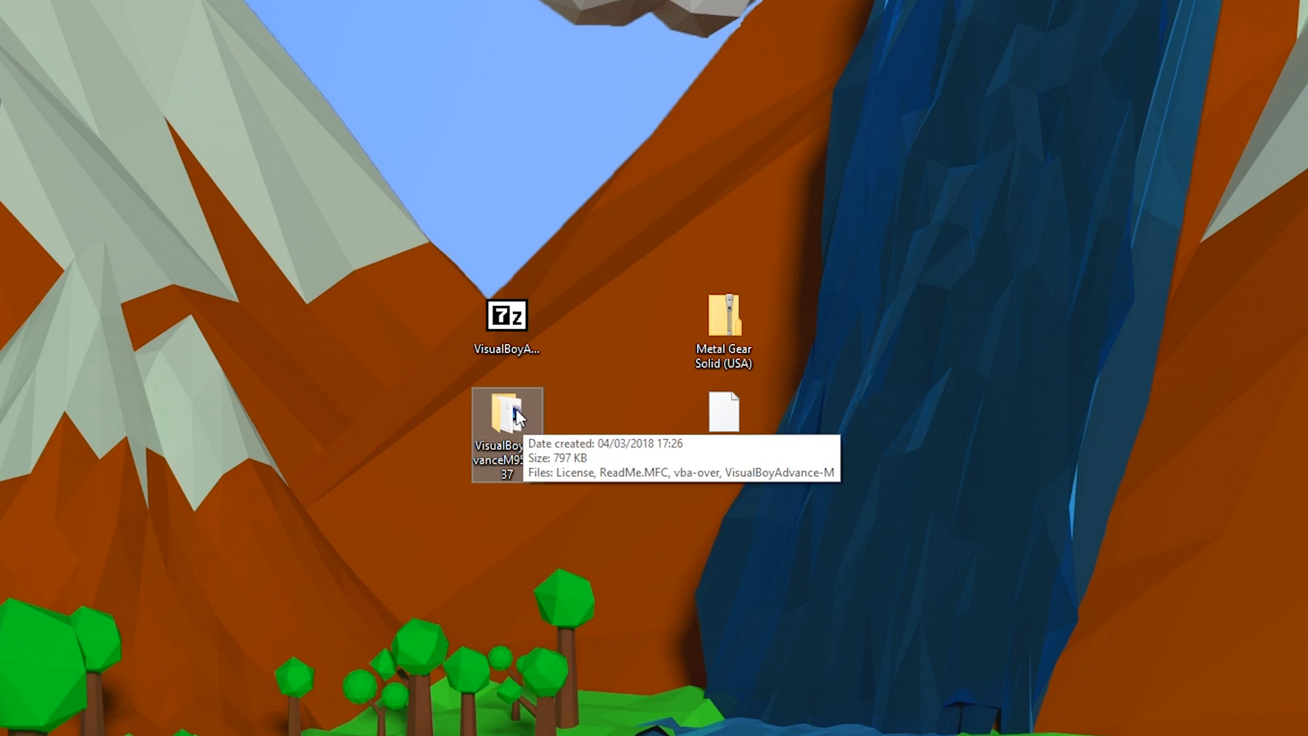
# Open the extracted folder and launch VisualBoyAdvance-M.exe.
pyautogui.doubleClick(507, 414)
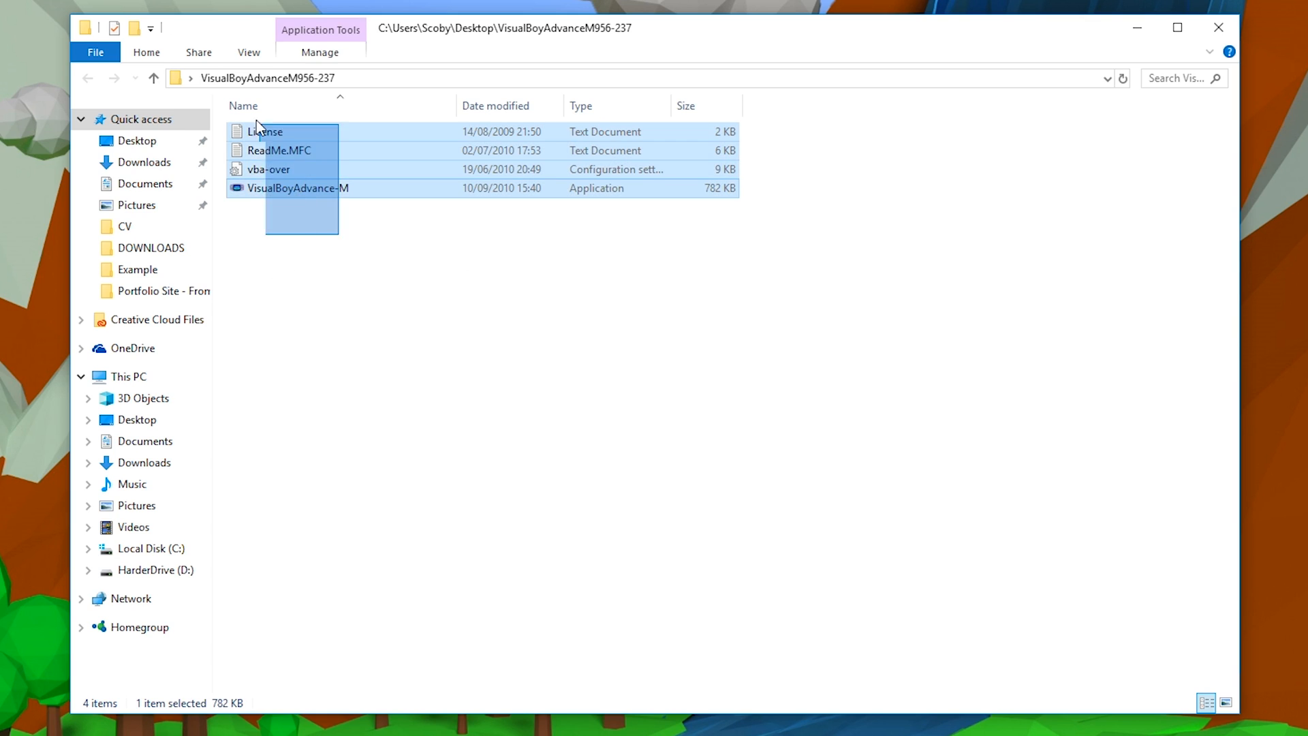
pyautogui.click(298, 188)
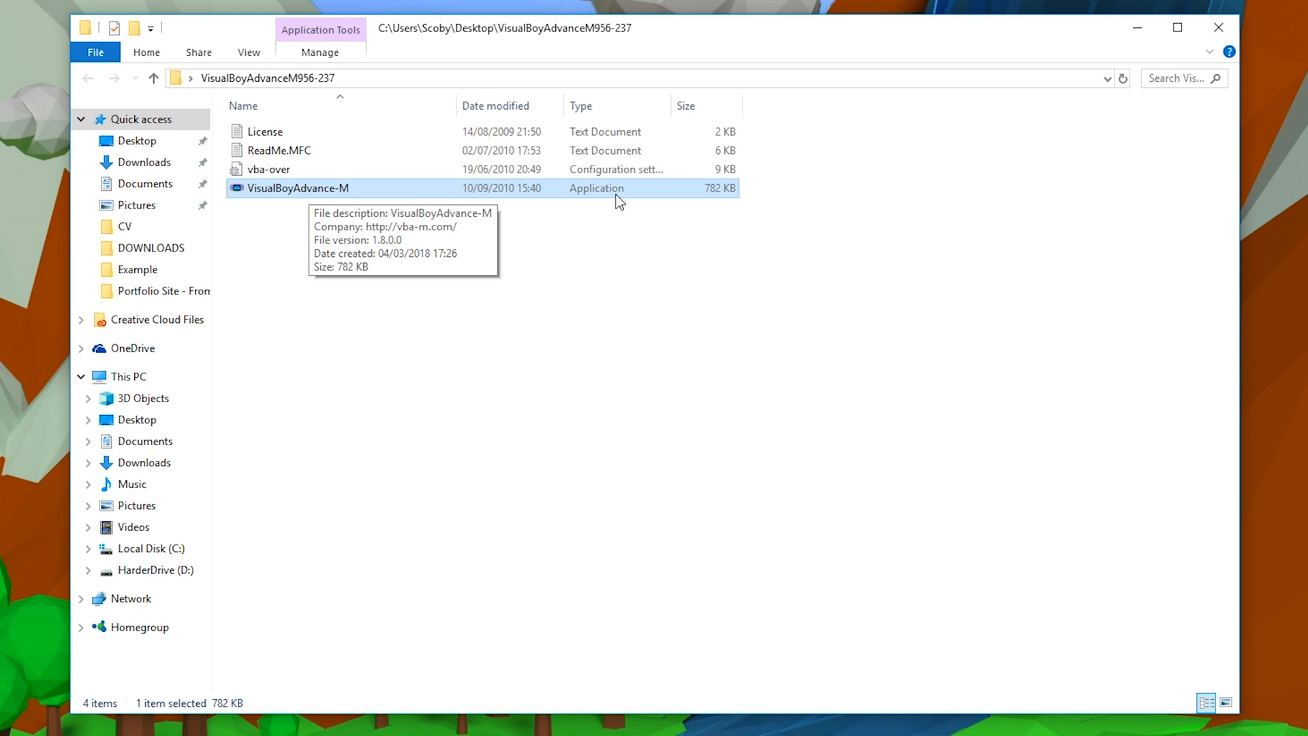
pyautogui.moveTo(284, 200)
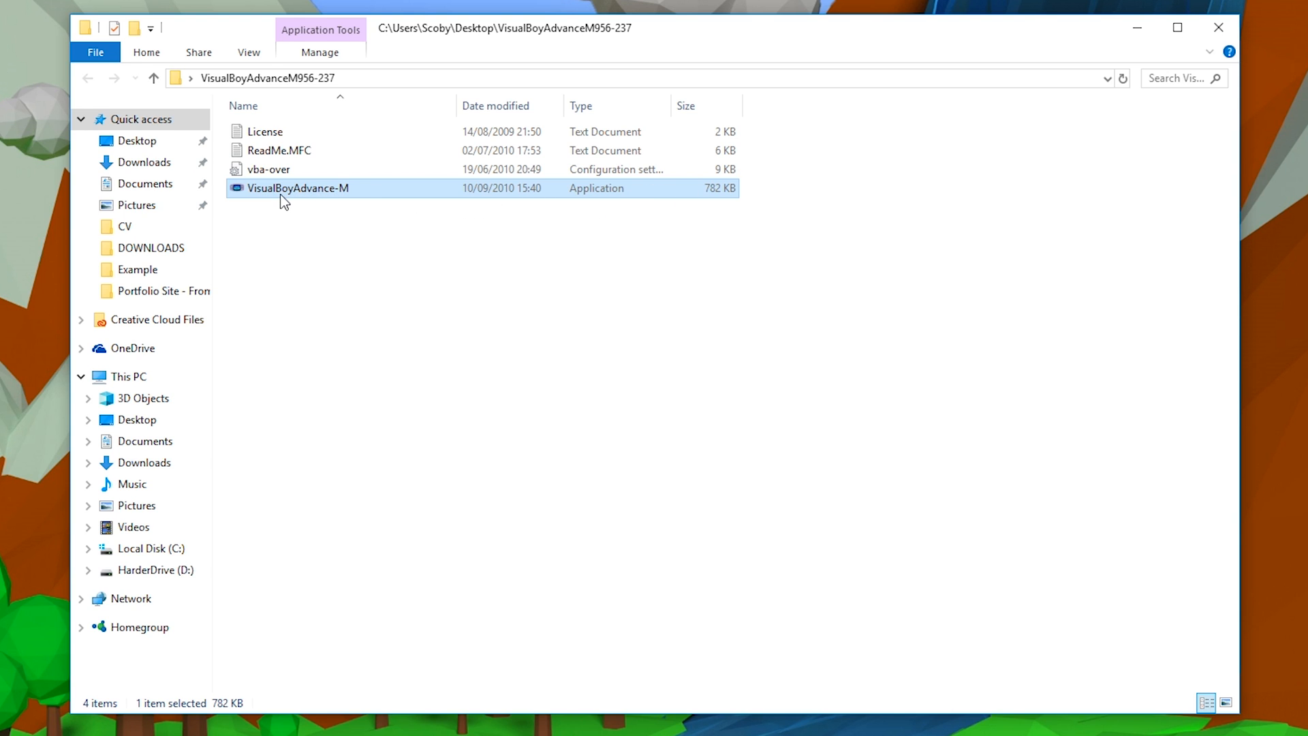
pyautogui.moveTo(321, 194)
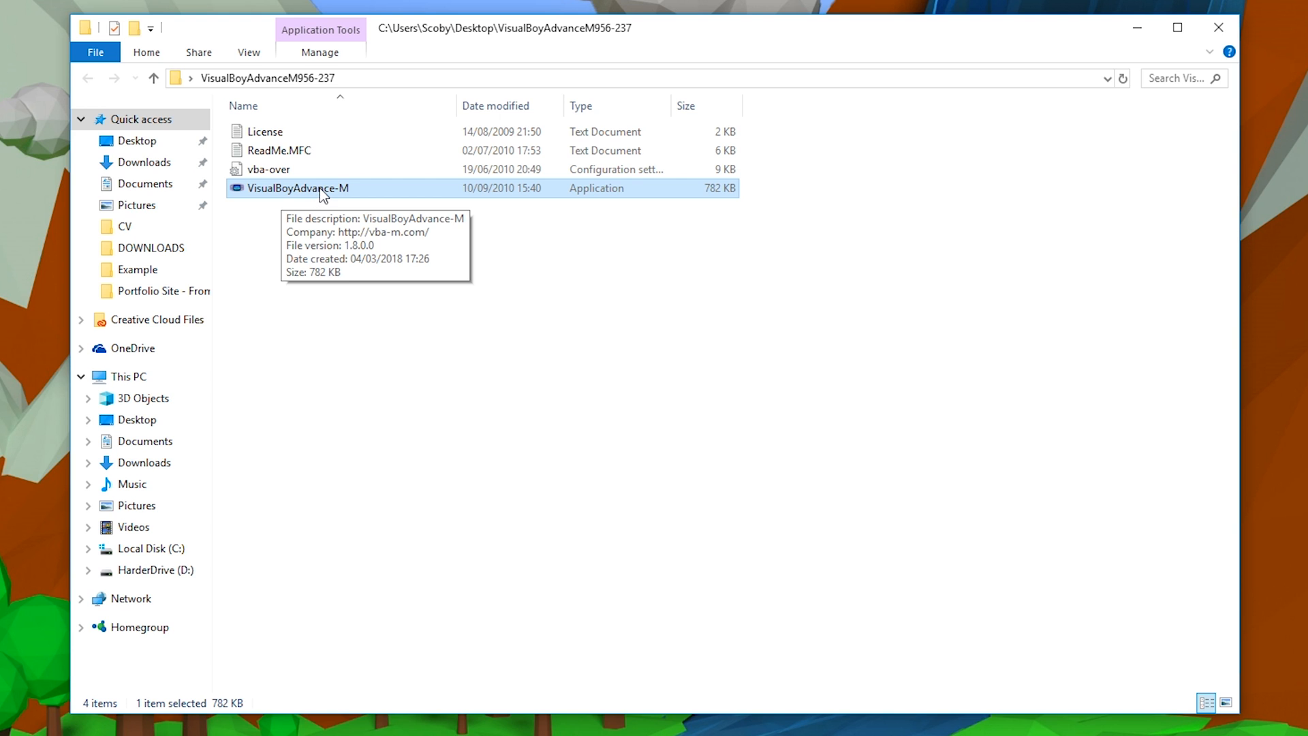
pyautogui.doubleClick(298, 188)
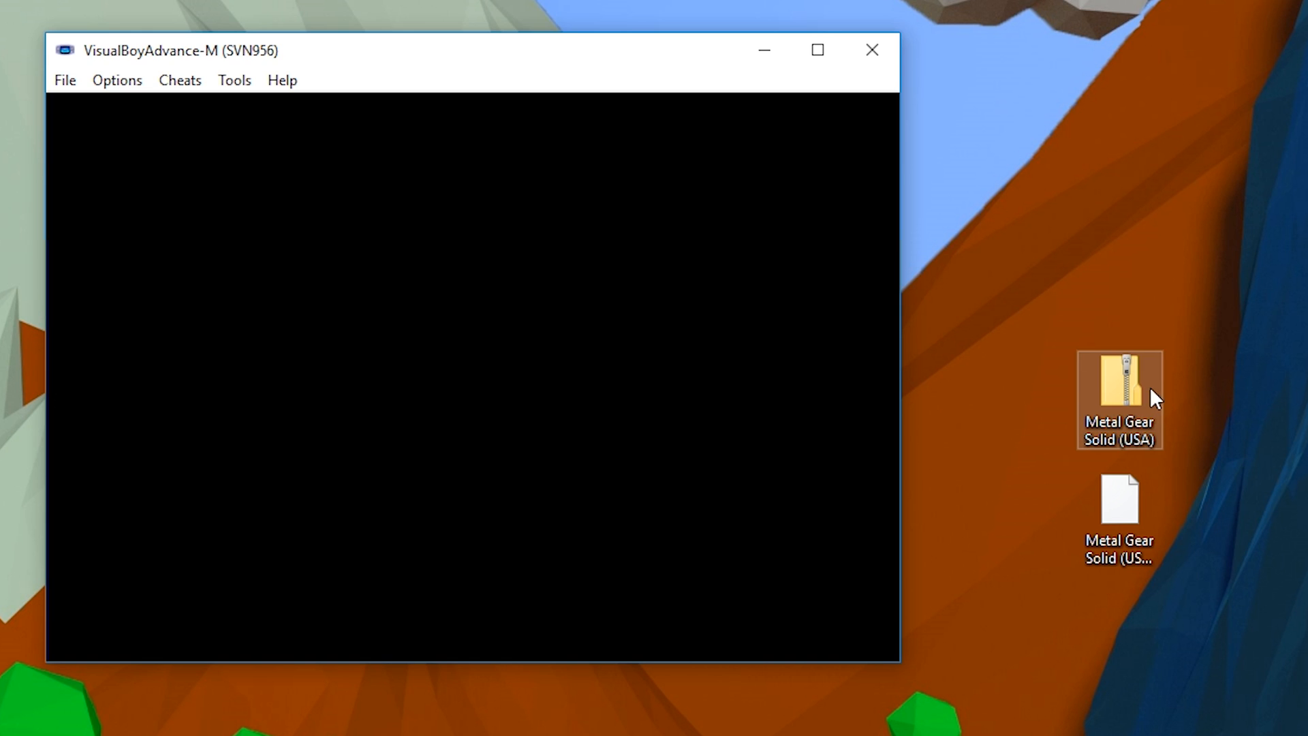
pyautogui.moveTo(1119, 392)
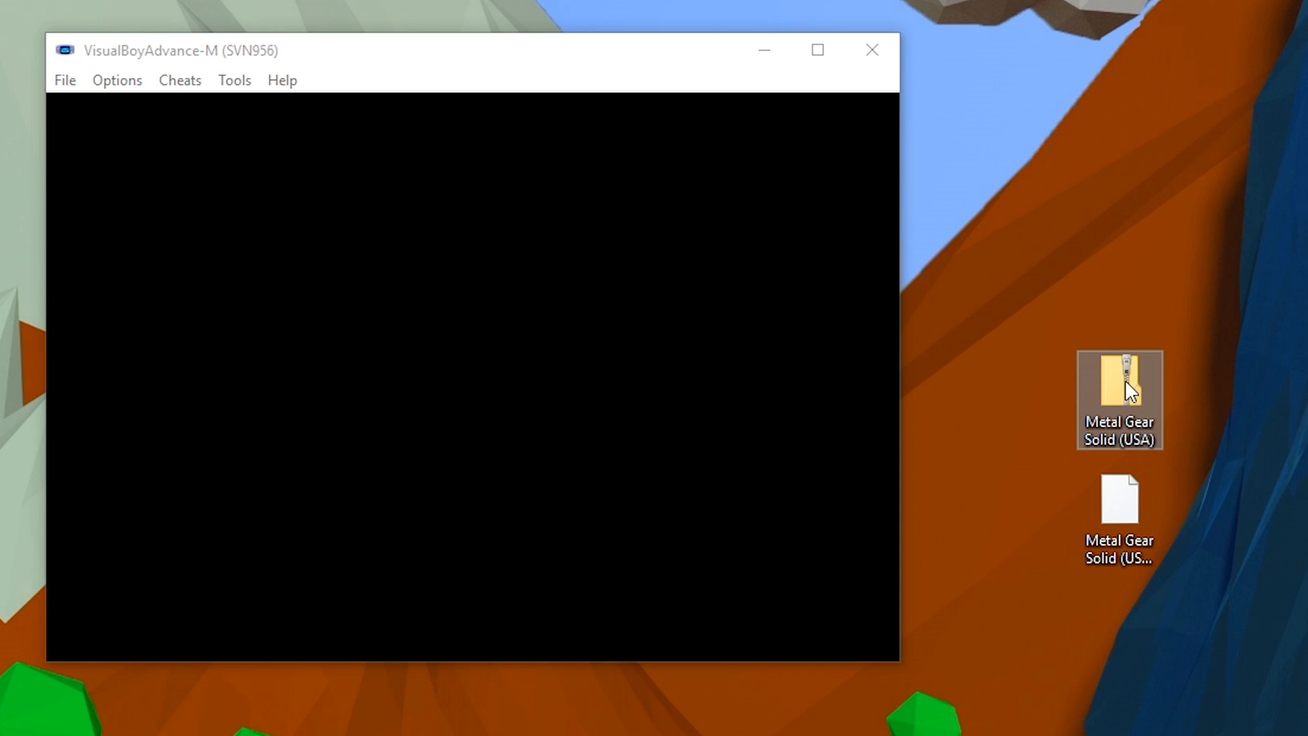
pyautogui.moveTo(1126, 384)
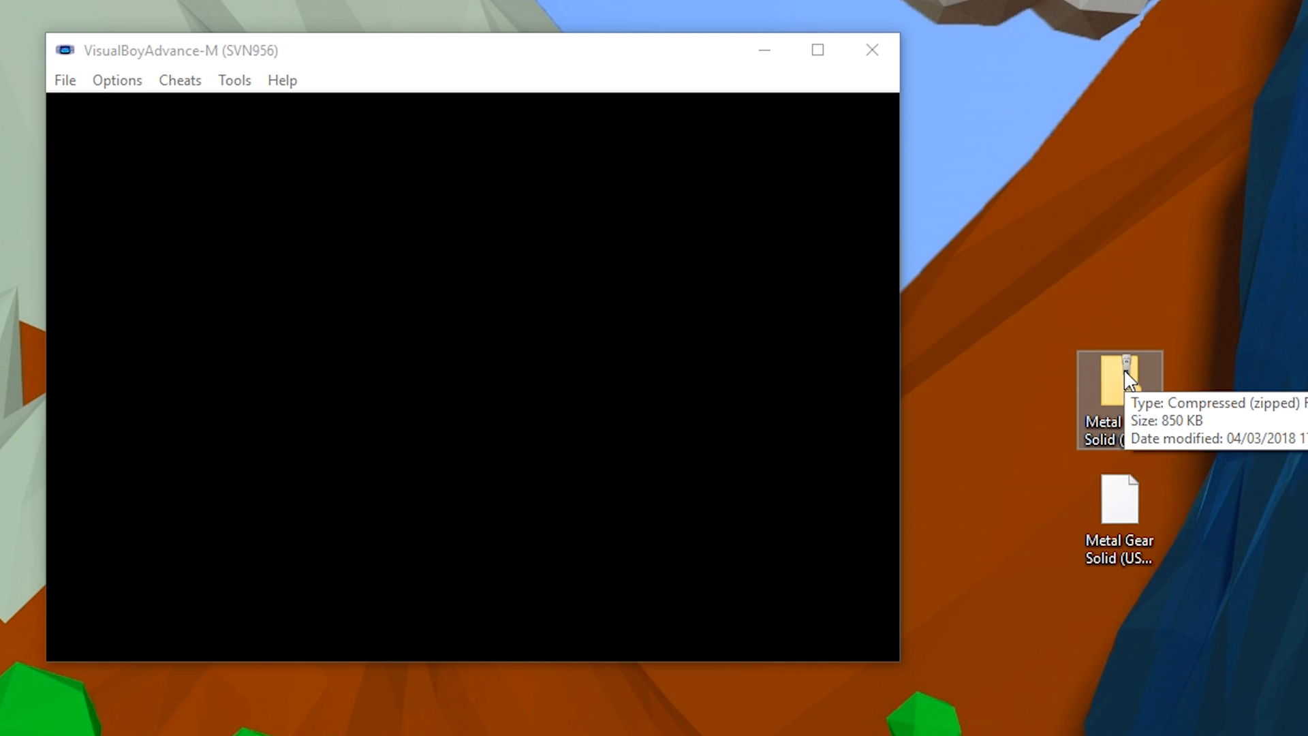
pyautogui.moveTo(1177, 463)
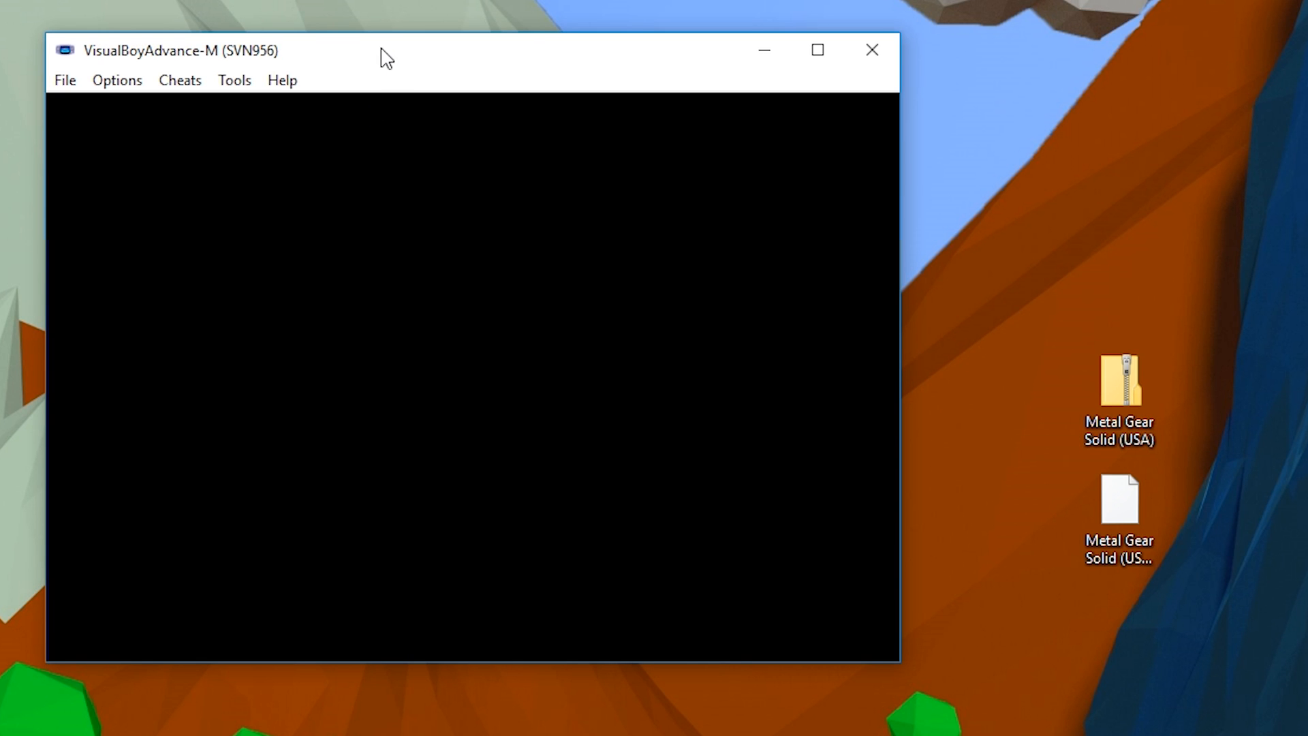
# Load Metal Gear Solid (USA).gbc via File > Open GBC to reach the Nintendo boot screen.
pyautogui.click(64, 81)
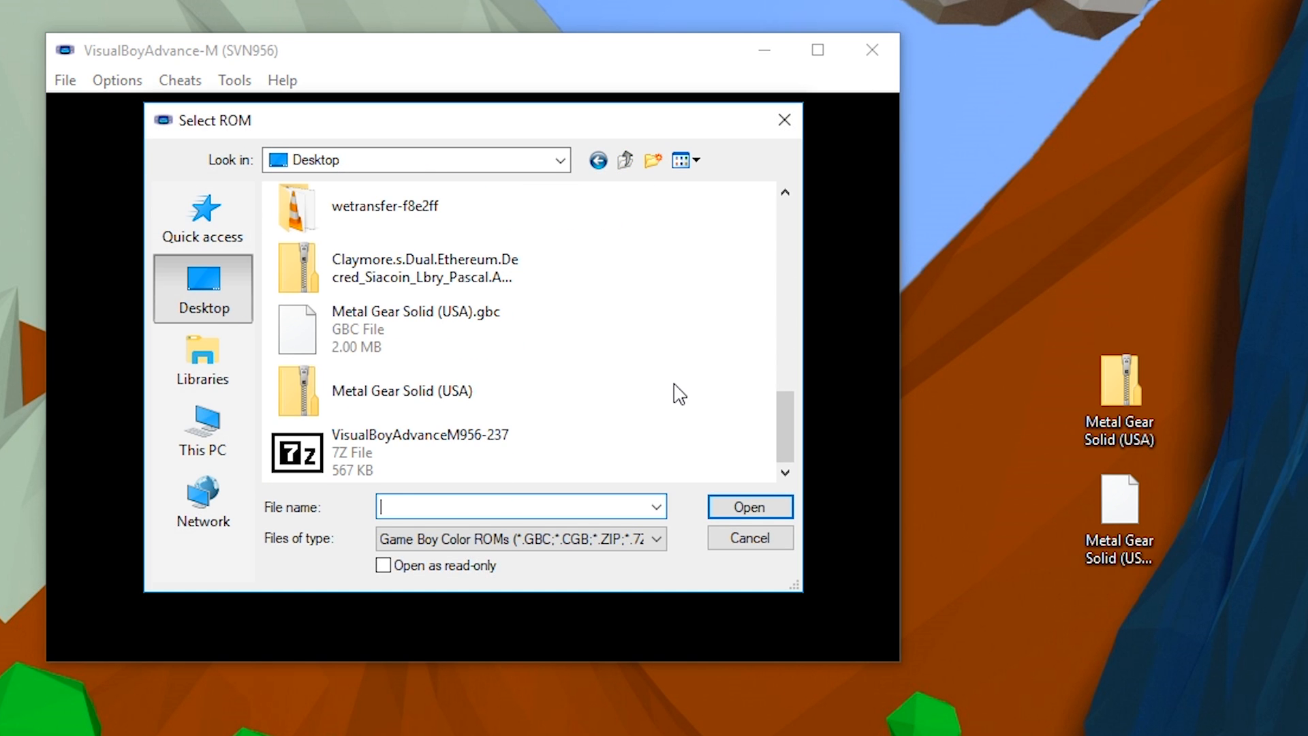
pyautogui.click(415, 329)
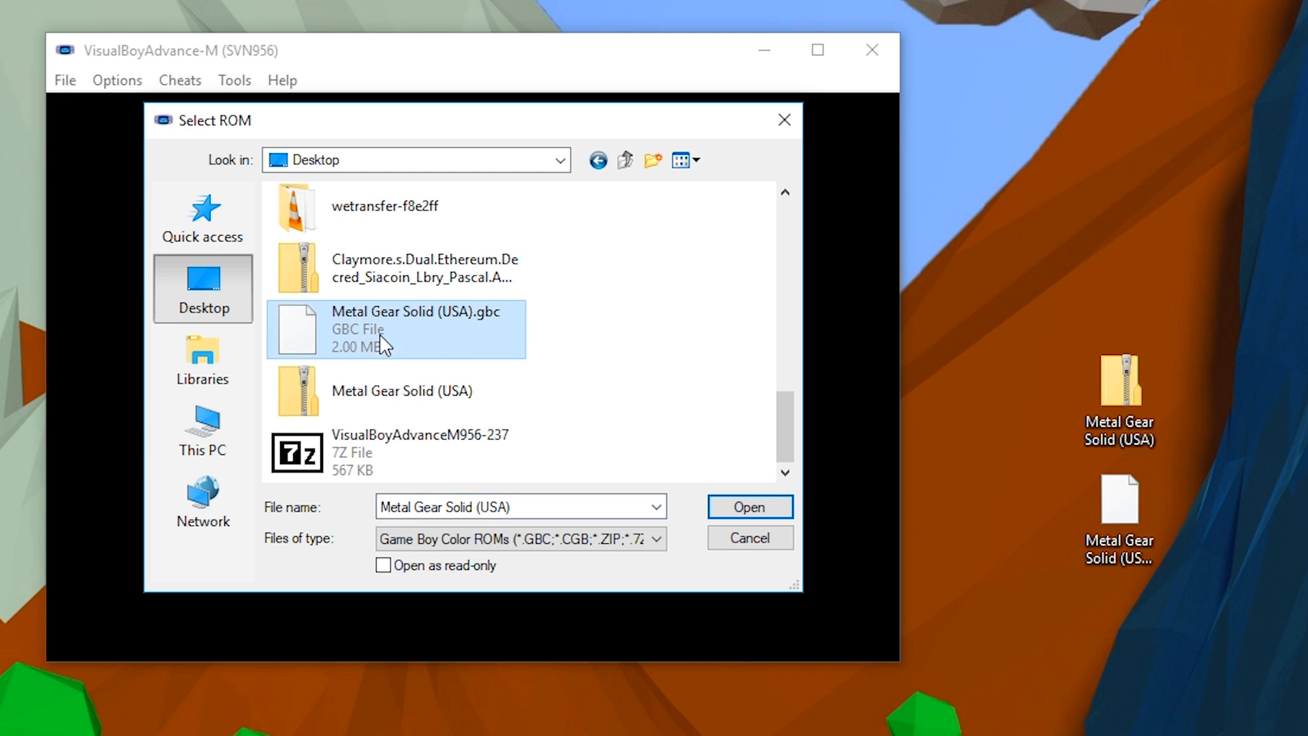
pyautogui.moveTo(390, 393)
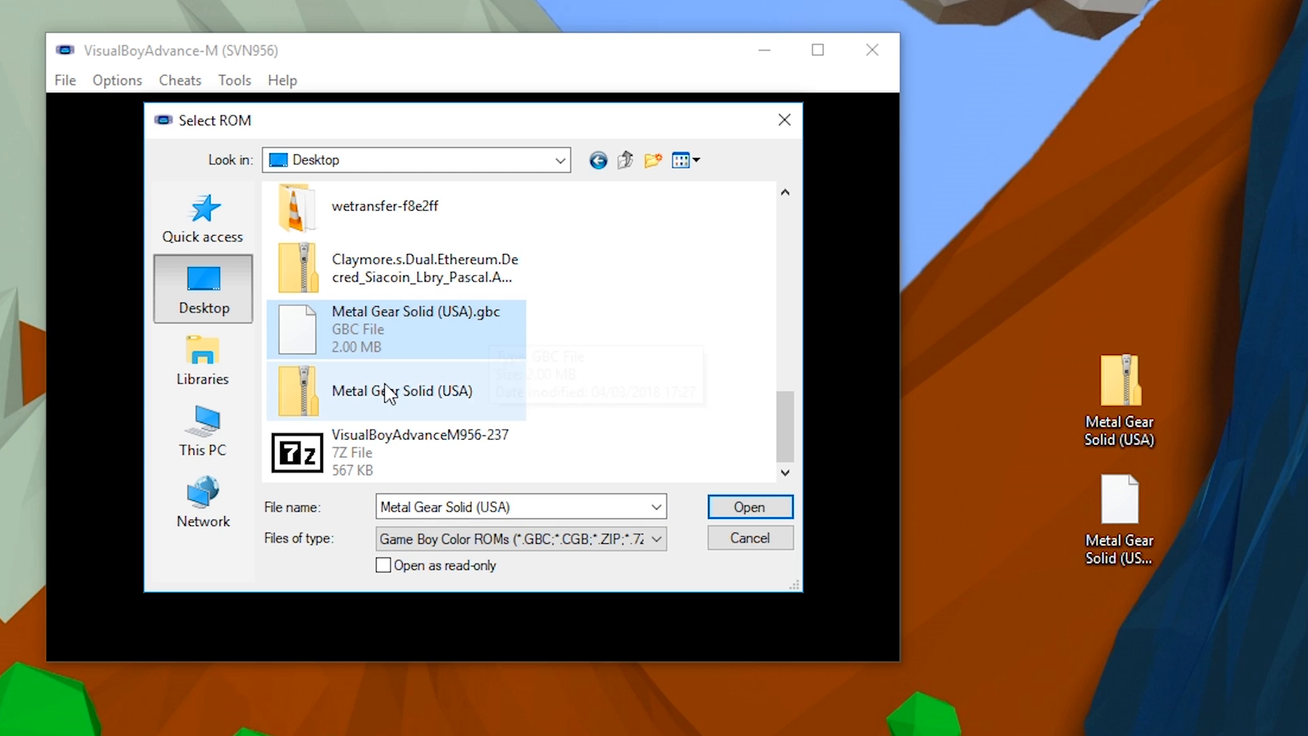
pyautogui.click(748, 507)
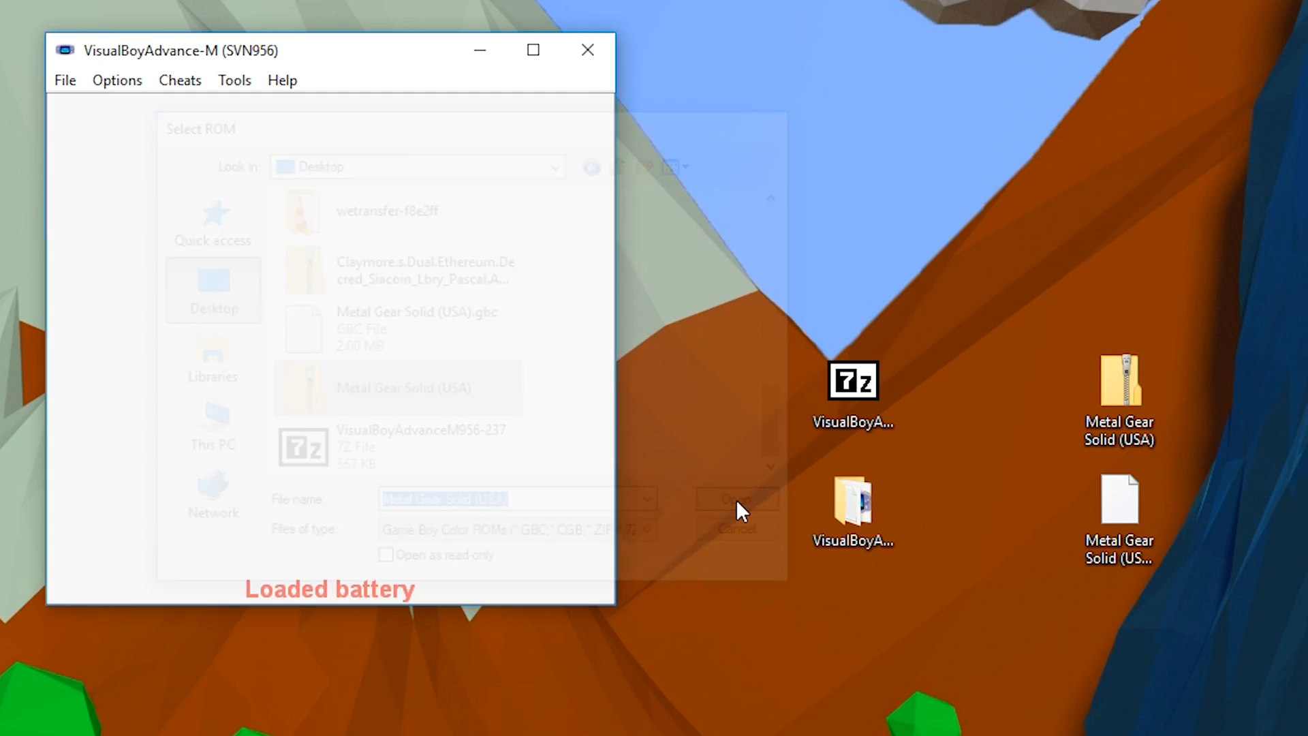
pyautogui.click(735, 498)
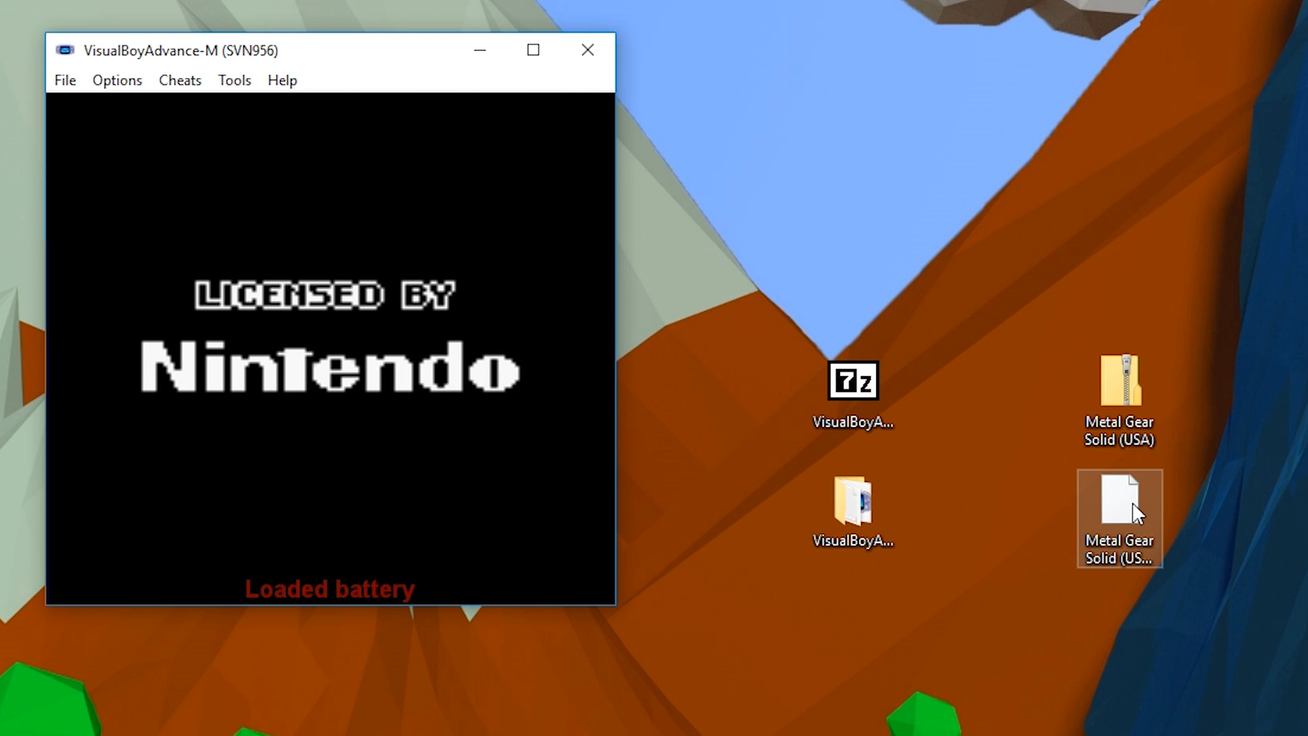